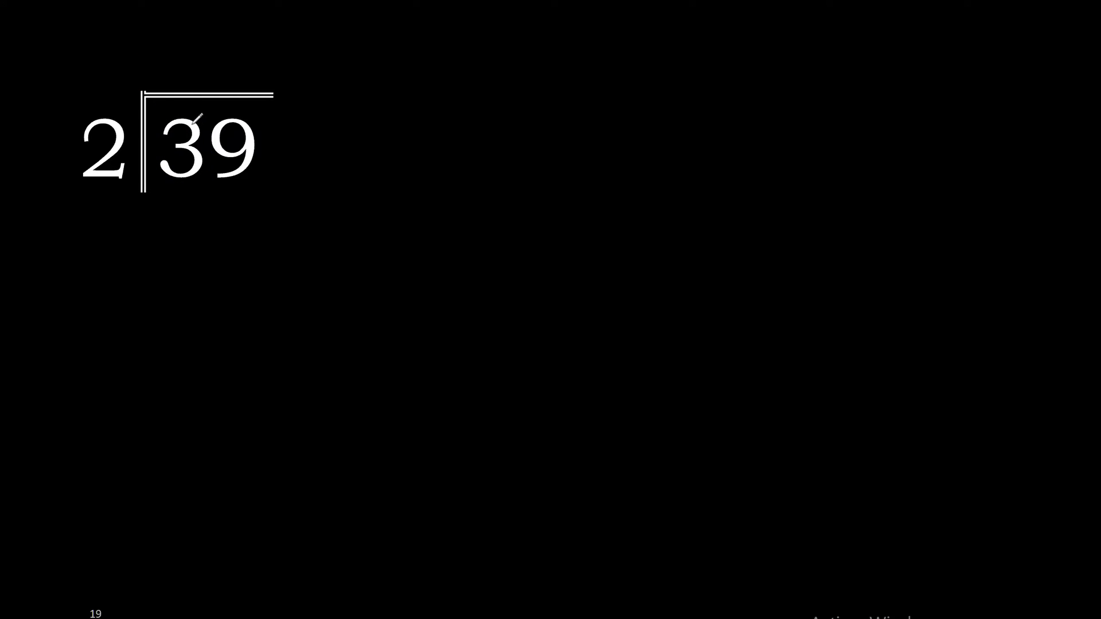
# Beneath the 3, write 2 in yellow ink, underline it, and add remainder 1
pyautogui.moveTo(182, 106); pyautogui.dragTo(182, 190)
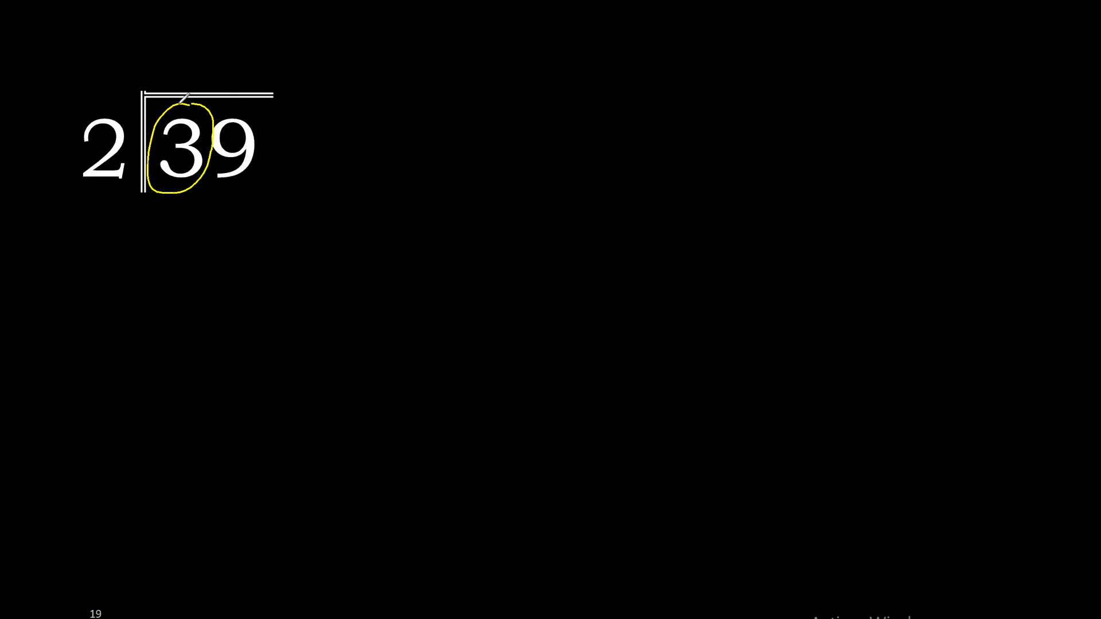
pyautogui.press('ctrl+z')
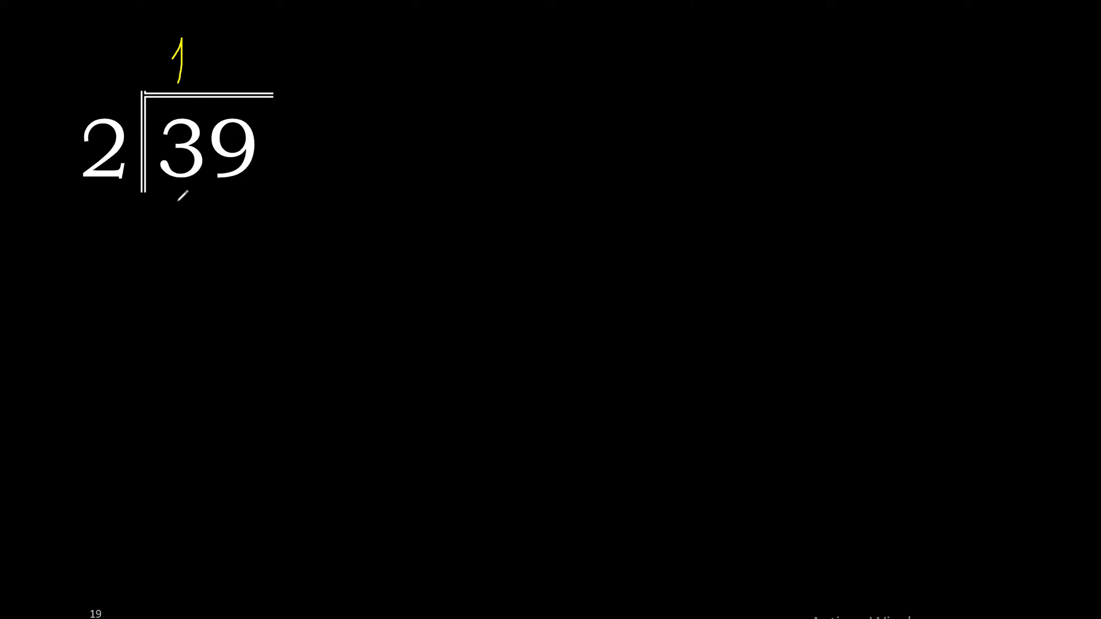
pyautogui.moveTo(168, 204); pyautogui.dragTo(200, 238)
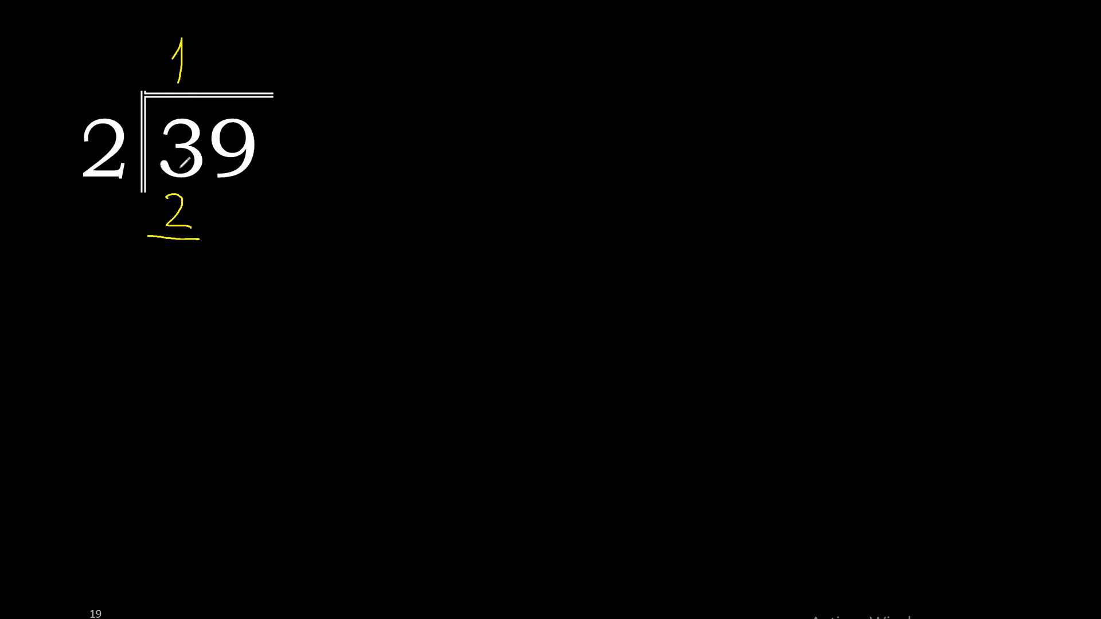
pyautogui.moveTo(175, 112); pyautogui.dragTo(172, 218)
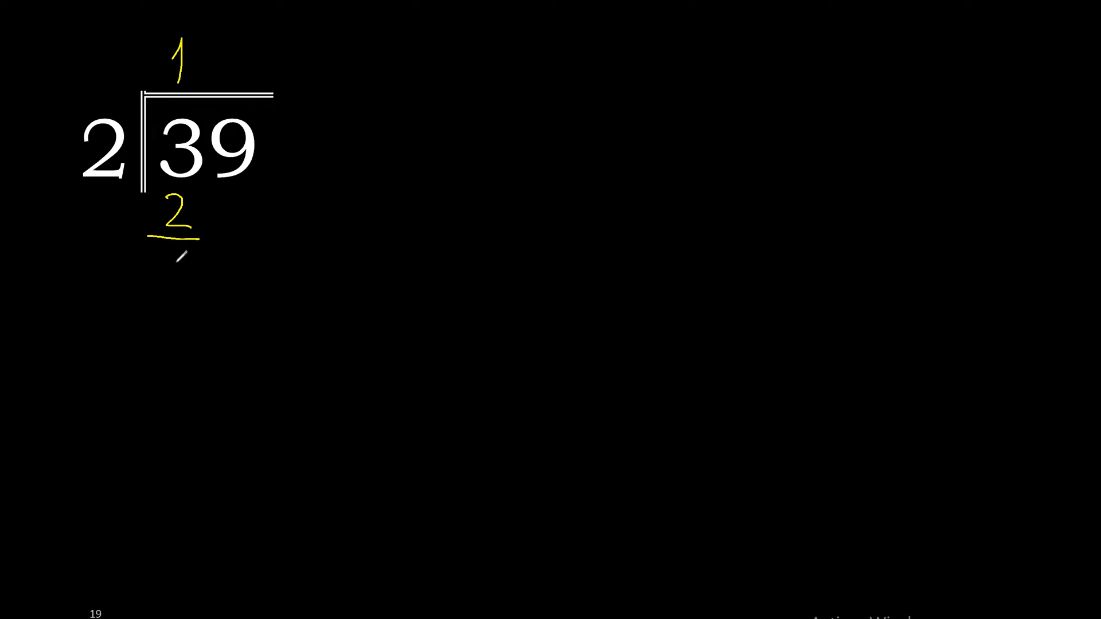
pyautogui.moveTo(176, 253); pyautogui.dragTo(181, 281)
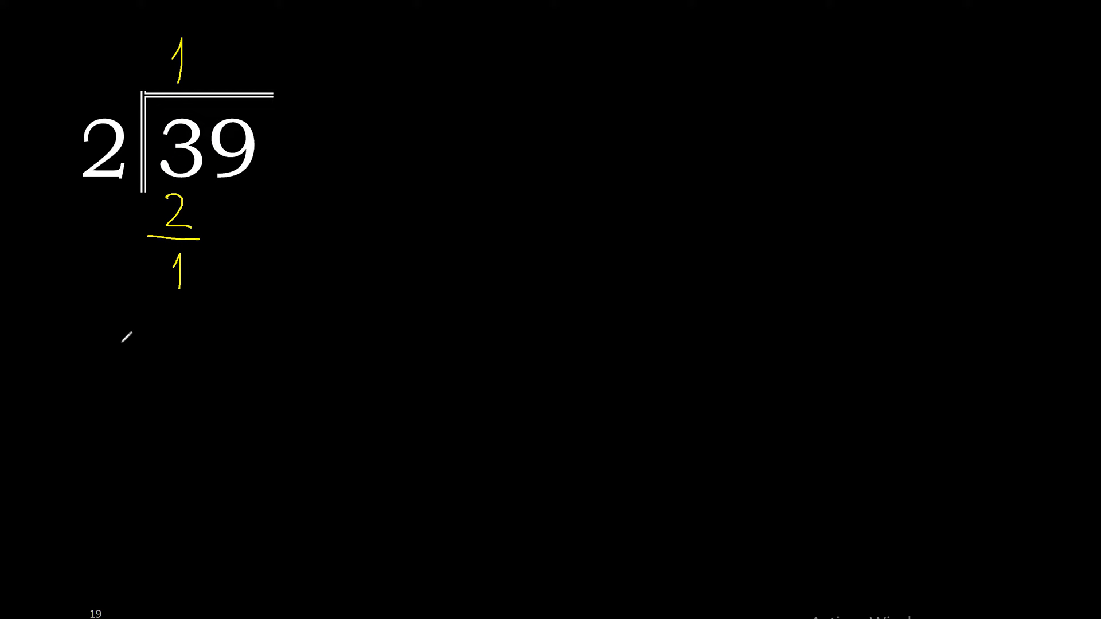
# Bring down the 9 to form 19, and erase the stray mark right of 39
pyautogui.moveTo(228, 200); pyautogui.dragTo(228, 235)
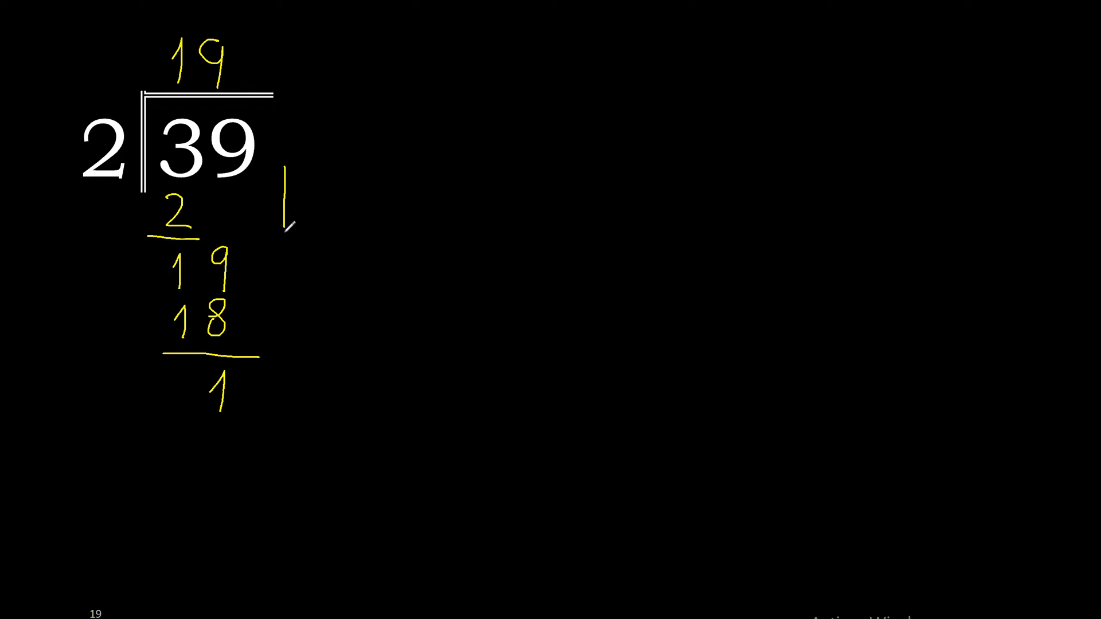
pyautogui.moveTo(284, 175); pyautogui.dragTo(287, 330)
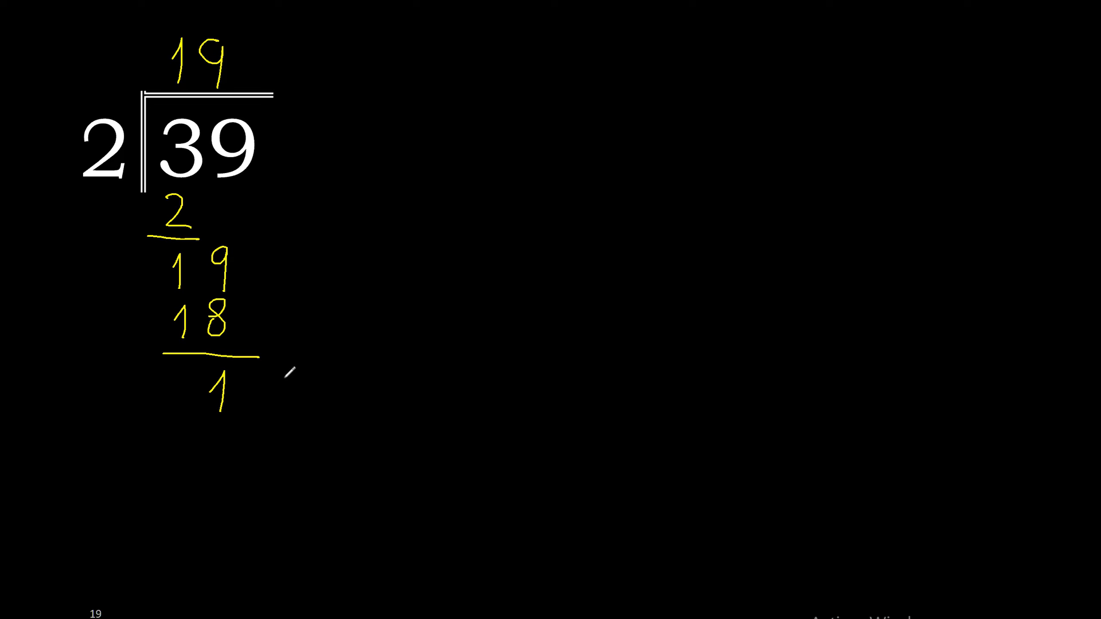
pyautogui.moveTo(268, 377)
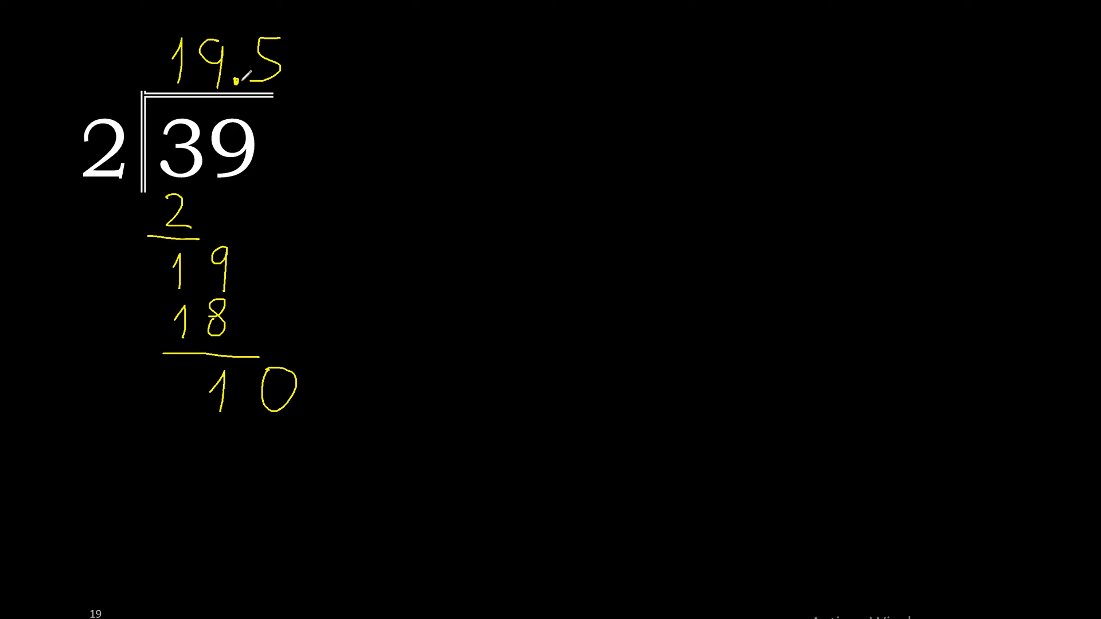
# Add the decimal point to the quotient so it reads 19.5
pyautogui.click(242, 404)
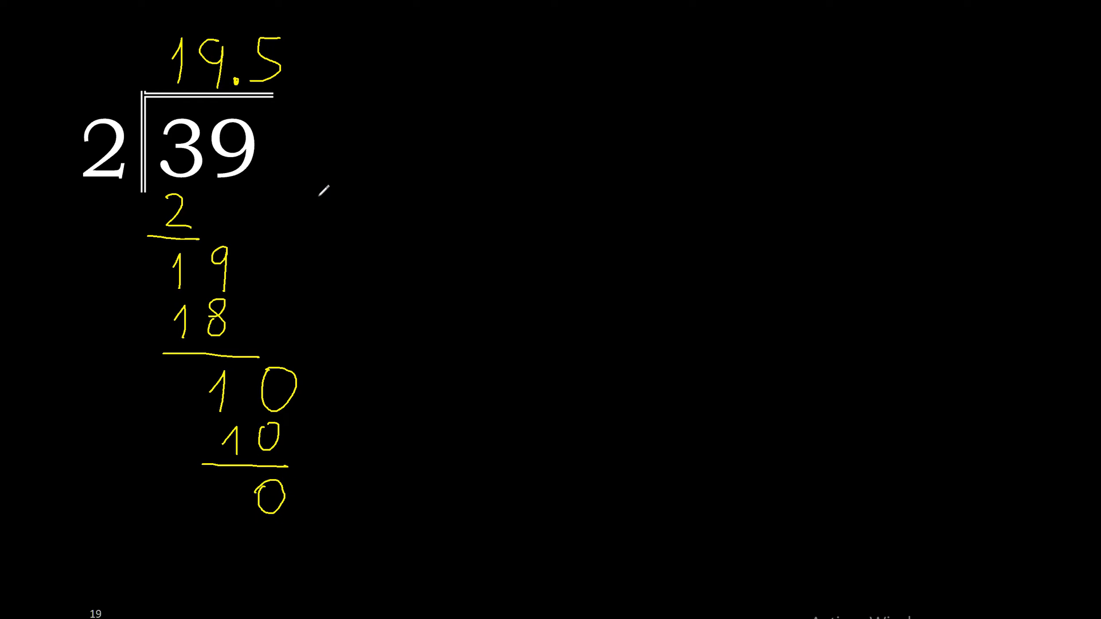
# Write the answer 39÷2=19.5 in the lower left and draw a box around it
pyautogui.moveTo(331, 190); pyautogui.dragTo(330, 274)
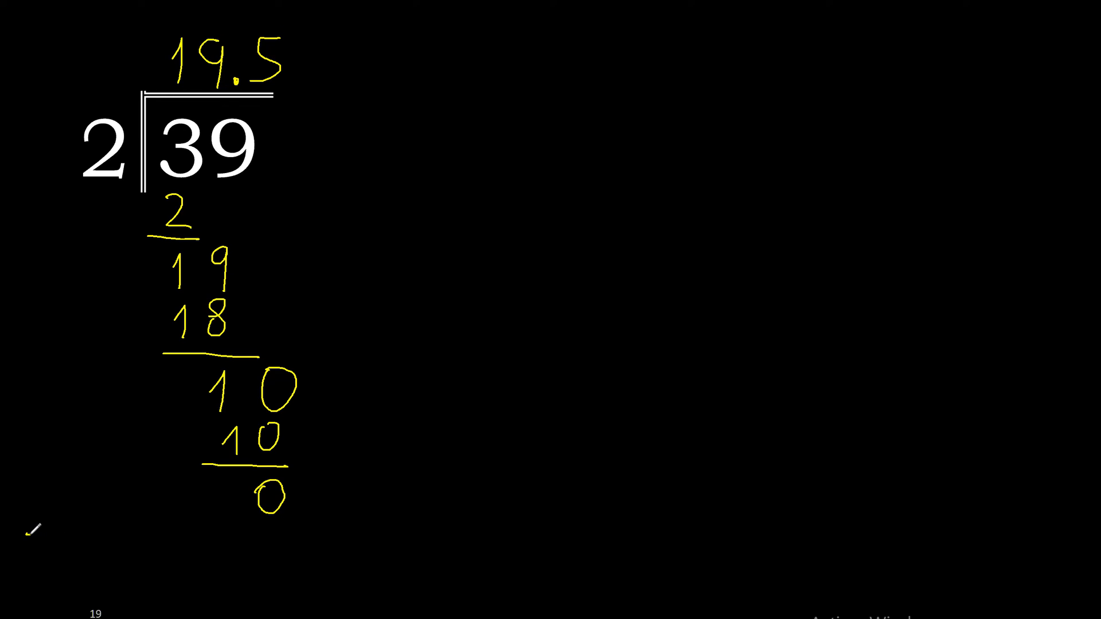
pyautogui.write('39÷')
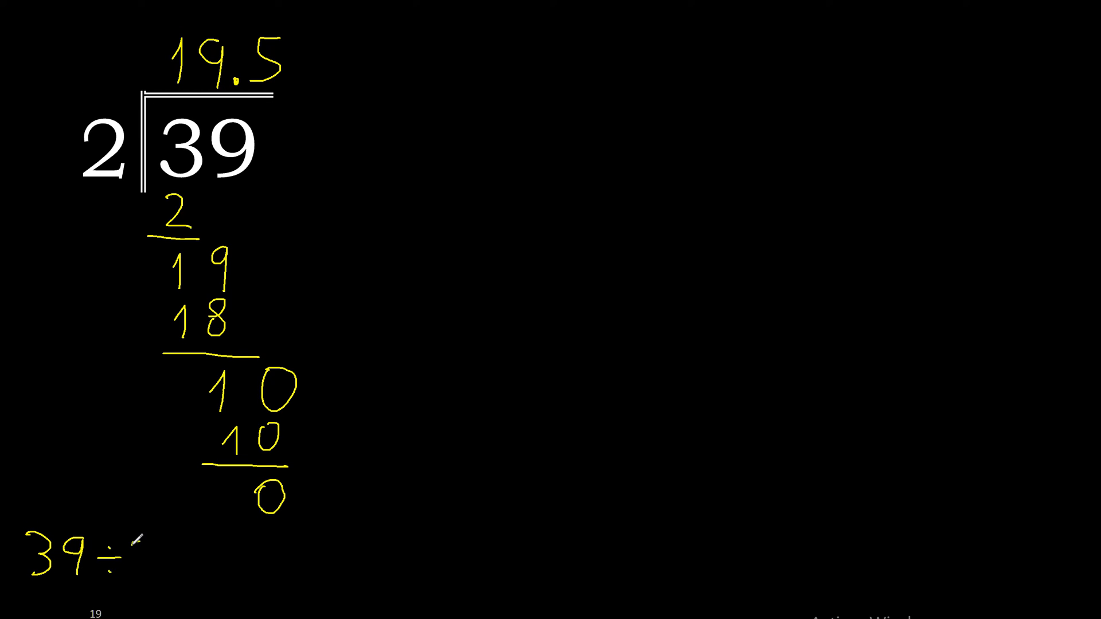
pyautogui.write('2 =')
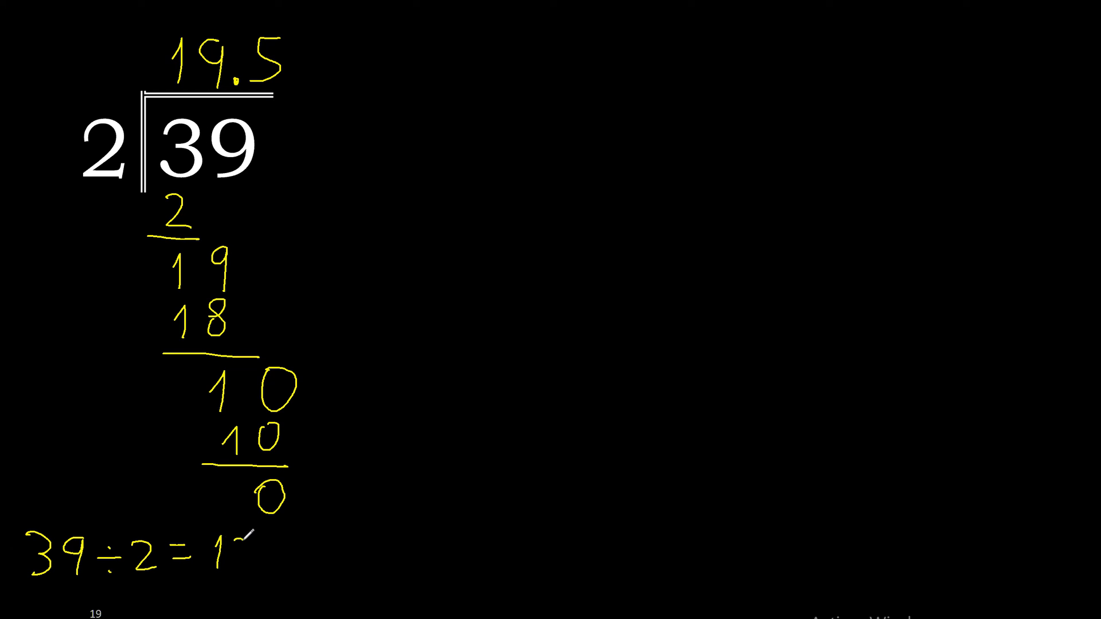
pyautogui.write('19.5')
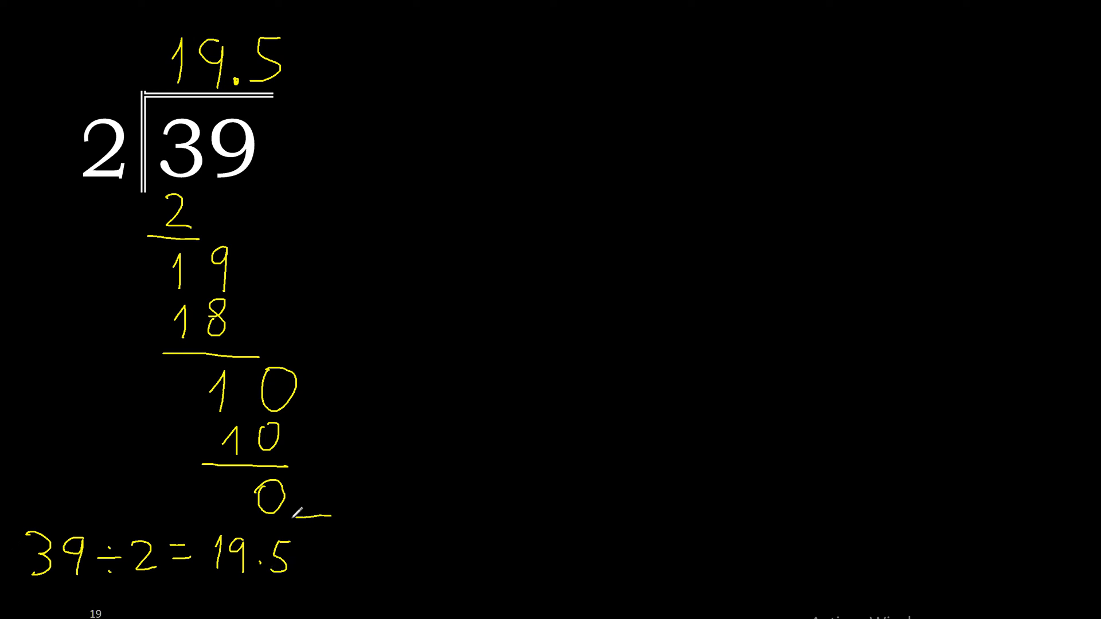
pyautogui.moveTo(14, 513); pyautogui.dragTo(330, 575)
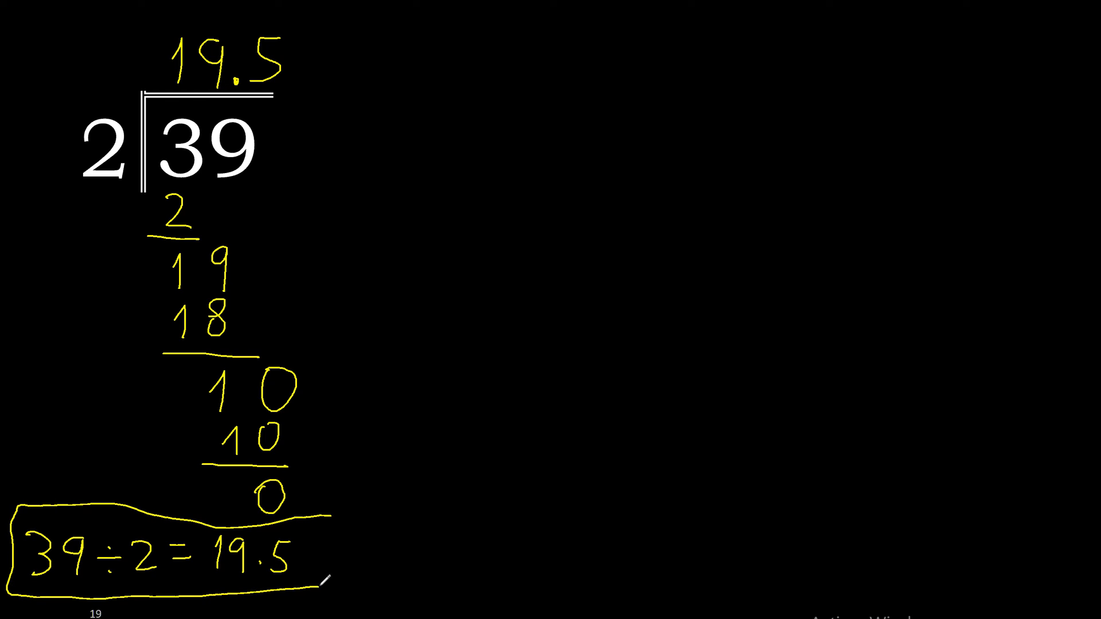